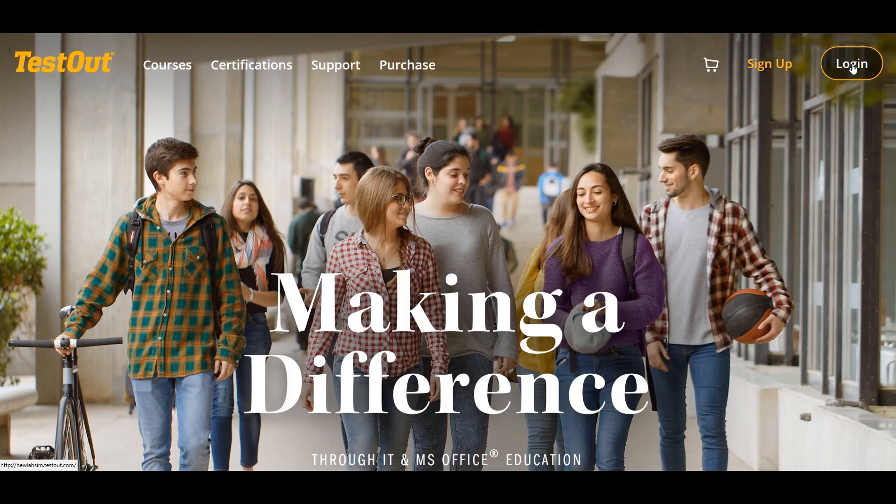
Step: Sign in to TestOut with the entered username and password via Secure Sign In
left_click(851, 64)
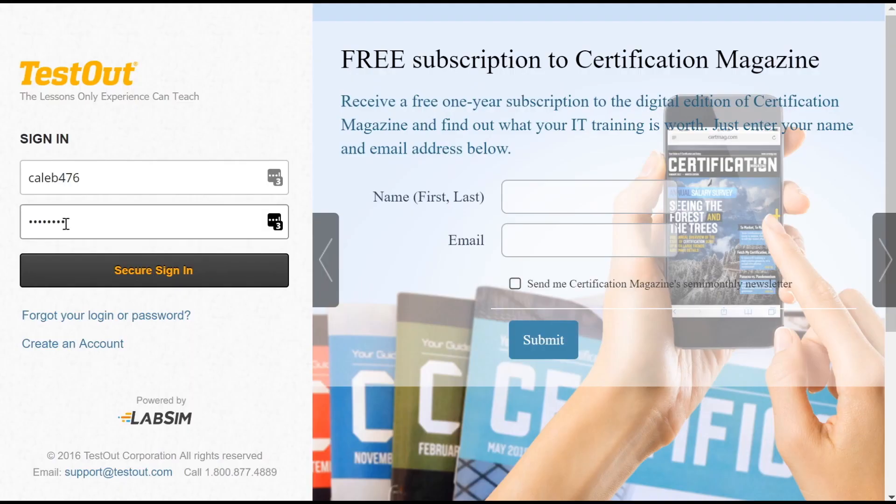
left_click(154, 270)
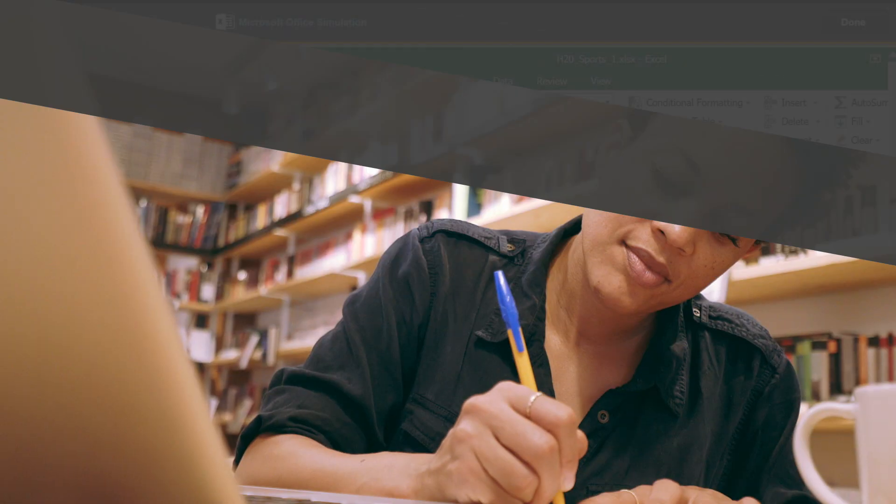
Step: Duplicate slide 5 'More Questions...' as slide 6 from the thumbnail context menu
right_click(309, 417)
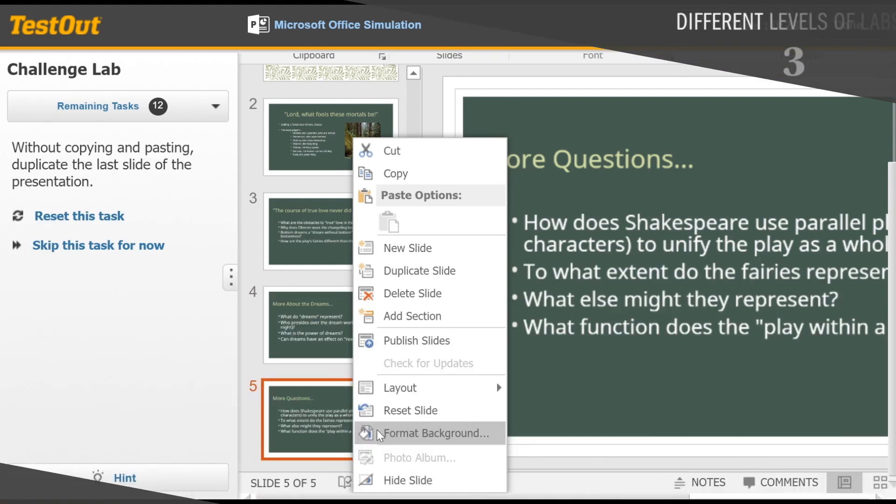
left_click(419, 271)
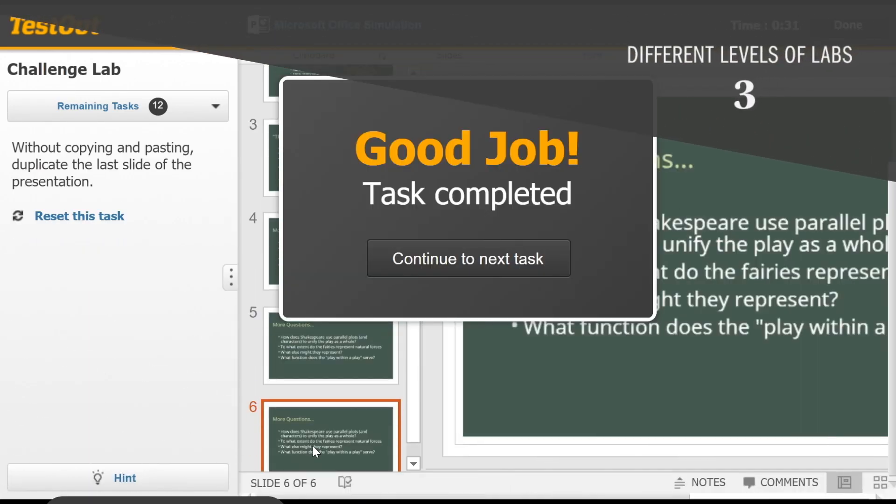